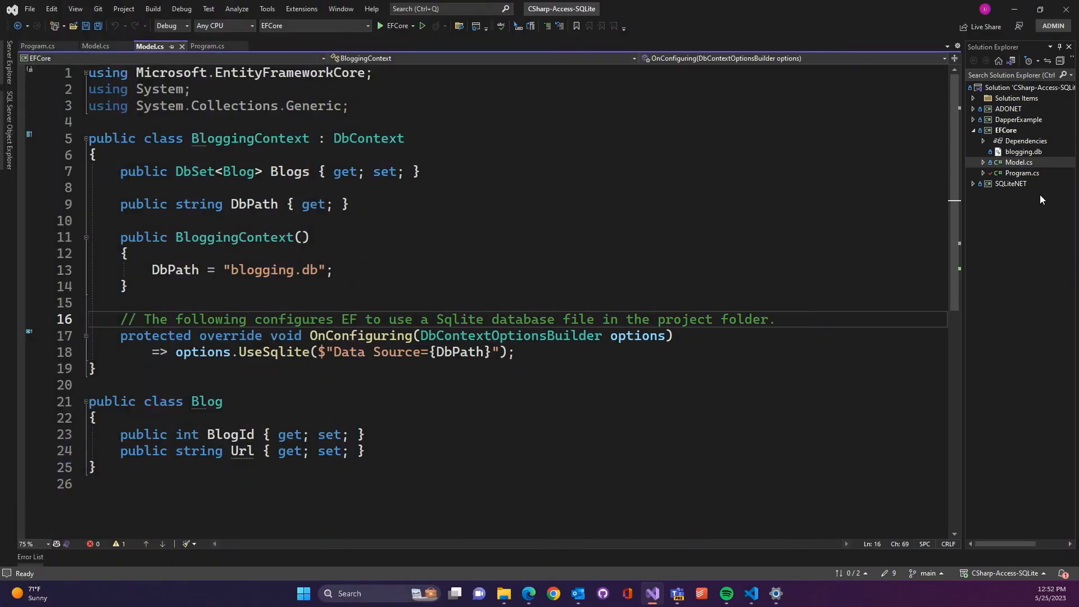
pyautogui.moveTo(1041, 175)
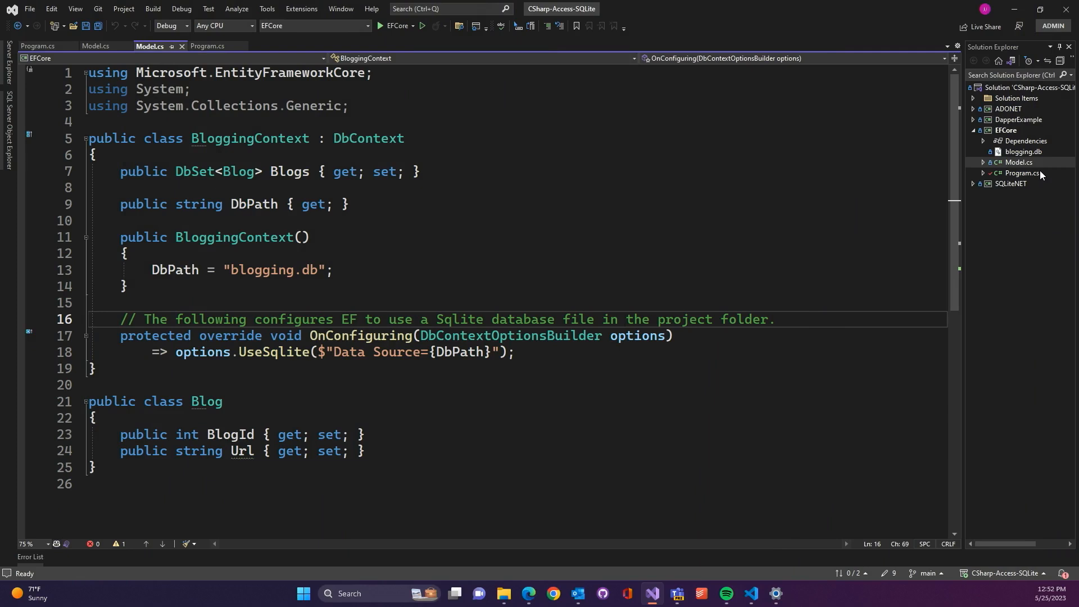
pyautogui.moveTo(612, 238)
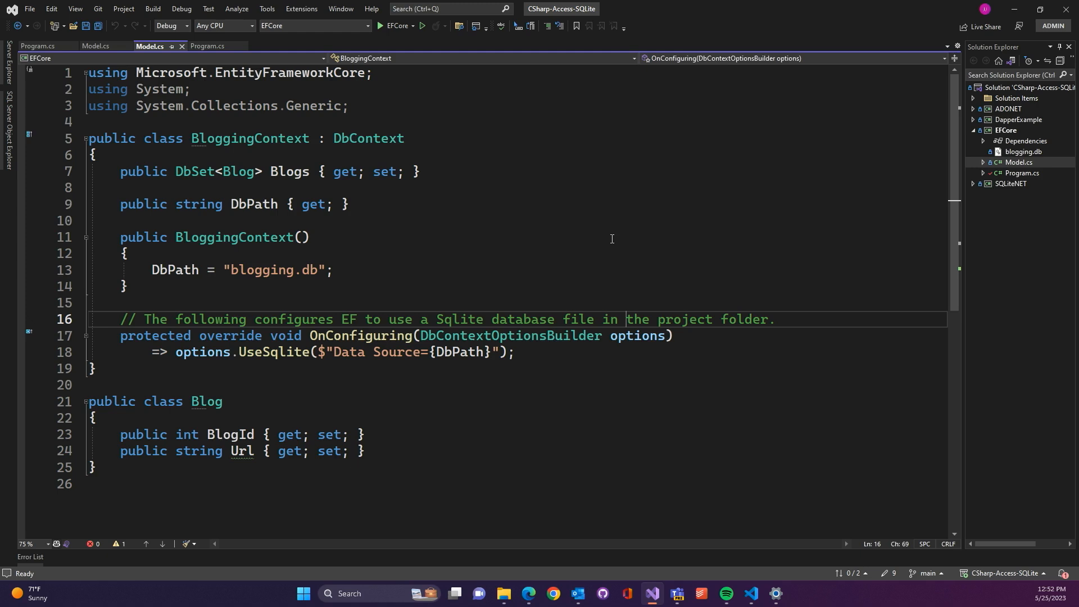
pyautogui.moveTo(609, 241)
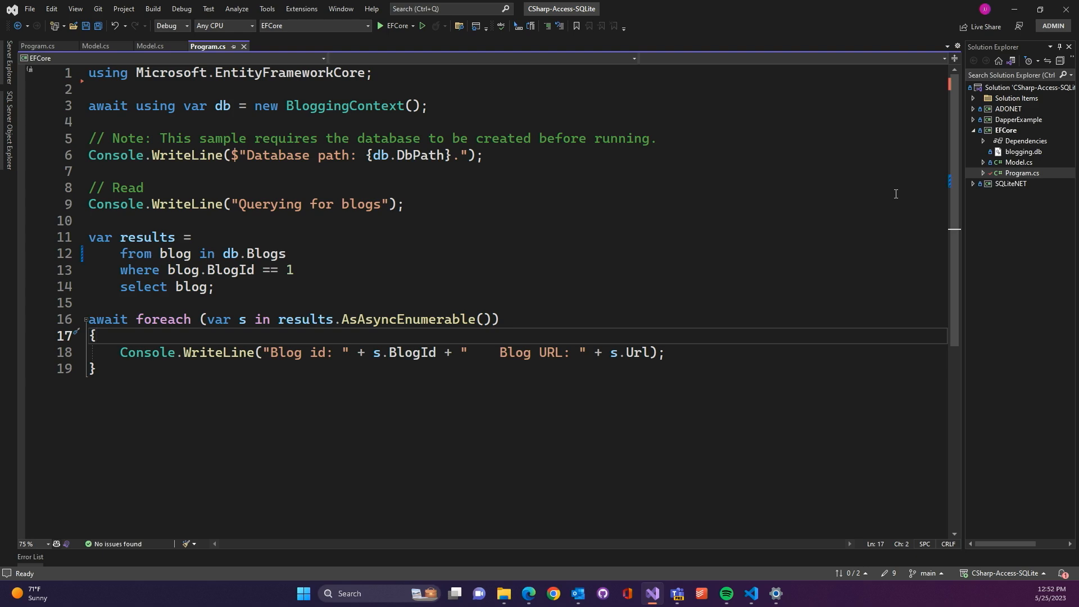
pyautogui.moveTo(623, 220)
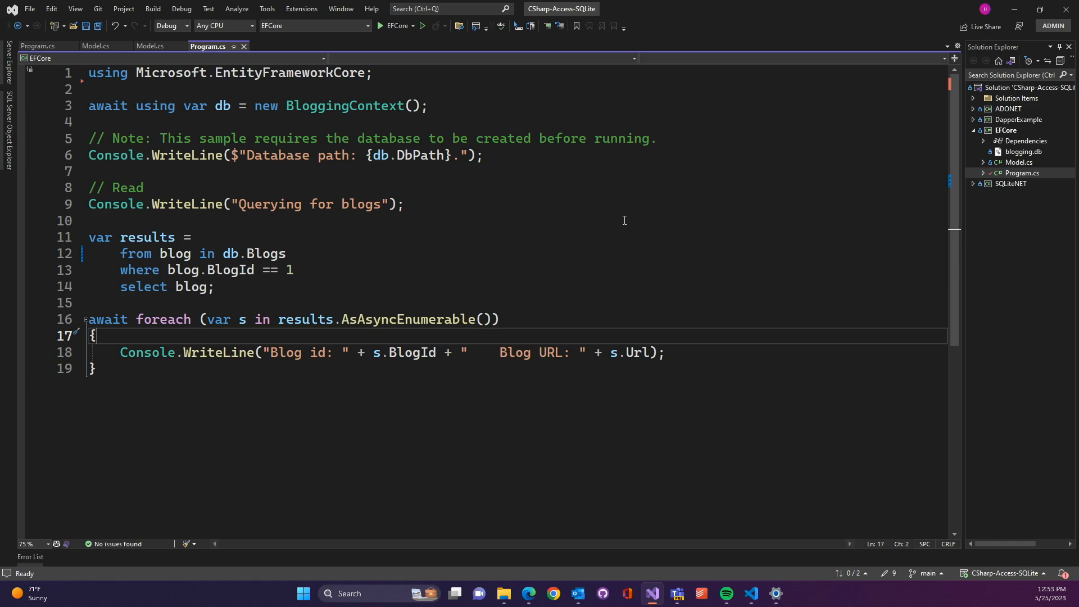
pyautogui.moveTo(804, 45)
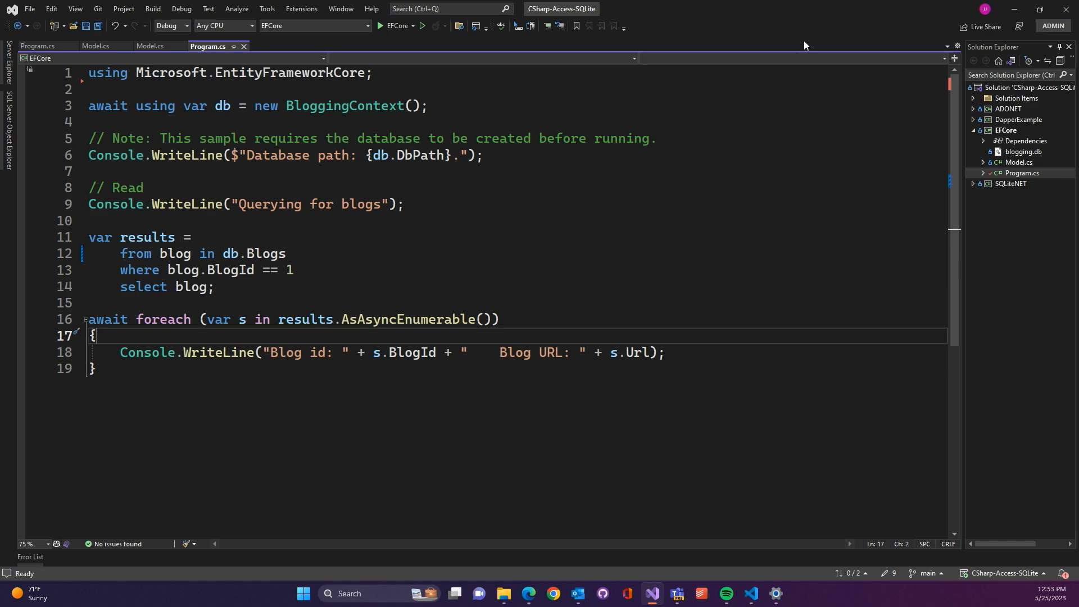
# - Select the EFCore project node while its Program.cs query for blog id 1 stays on screen
pyautogui.click(1004, 130)
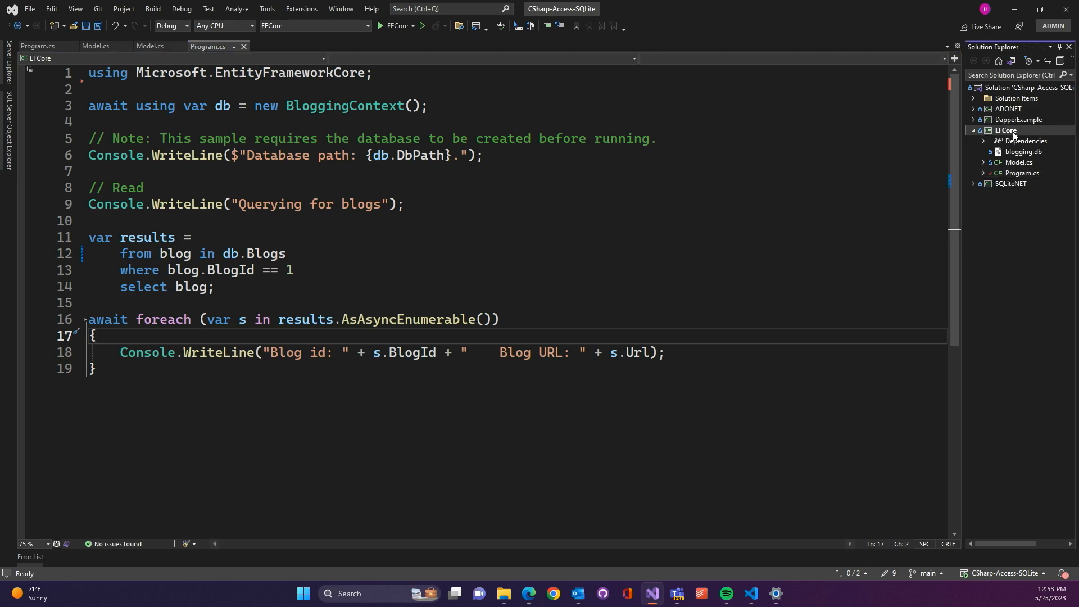
# - Run EFCore without debugging, confirm blog 1 and its URL print, close the console and collapse EFCore
pyautogui.rightClick(1006, 130)
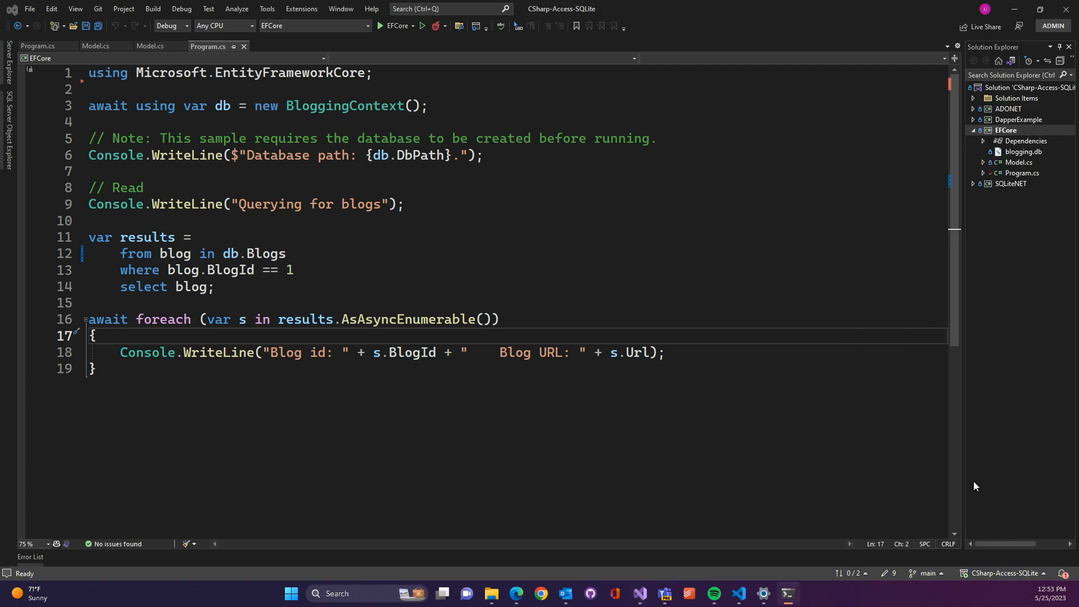
pyautogui.click(384, 26)
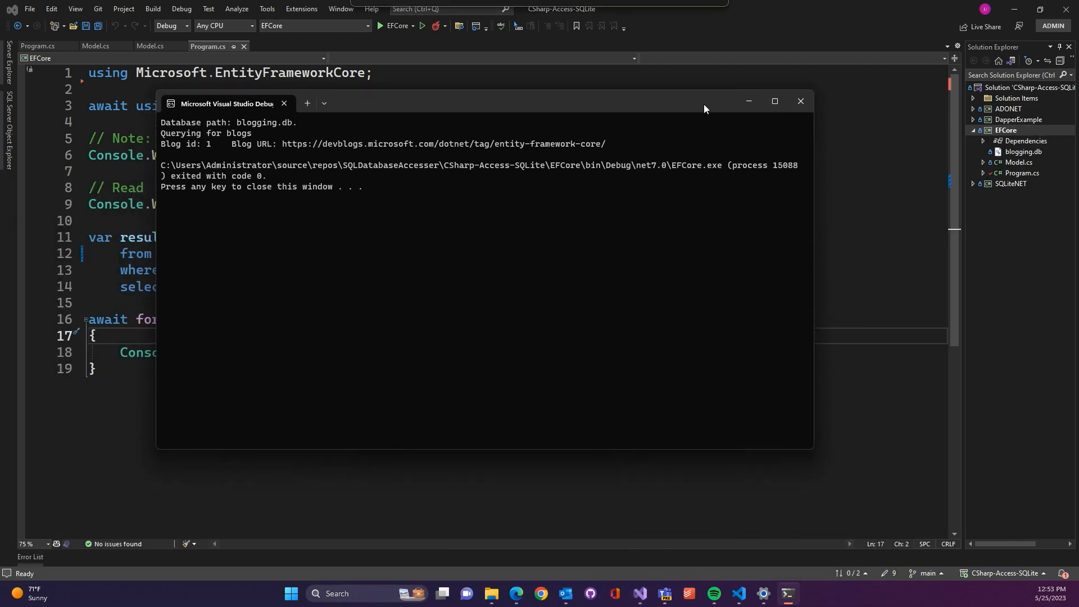
pyautogui.moveTo(803, 106)
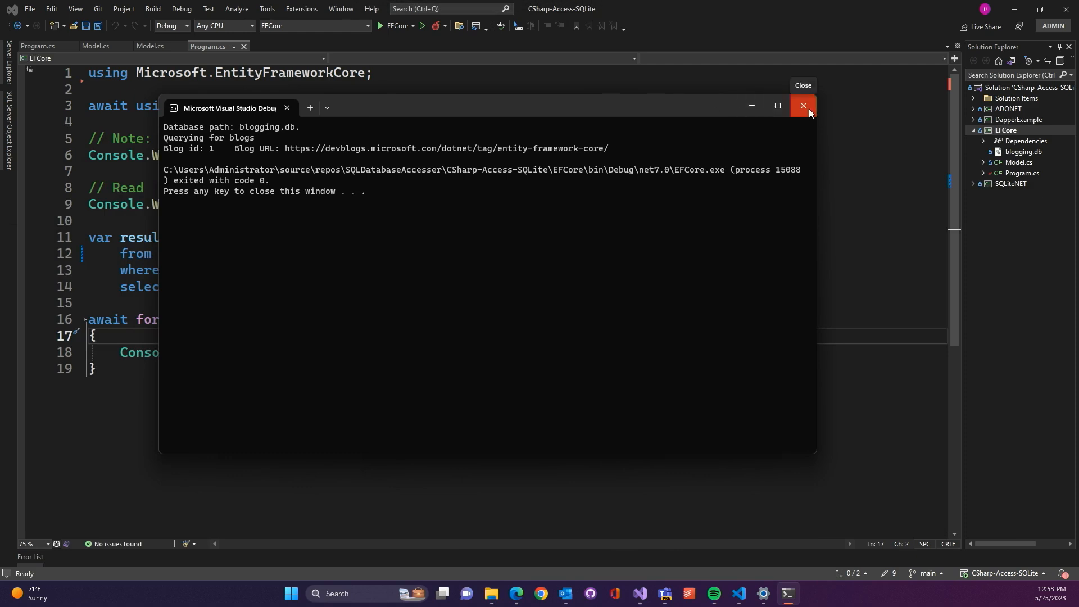
pyautogui.click(802, 105)
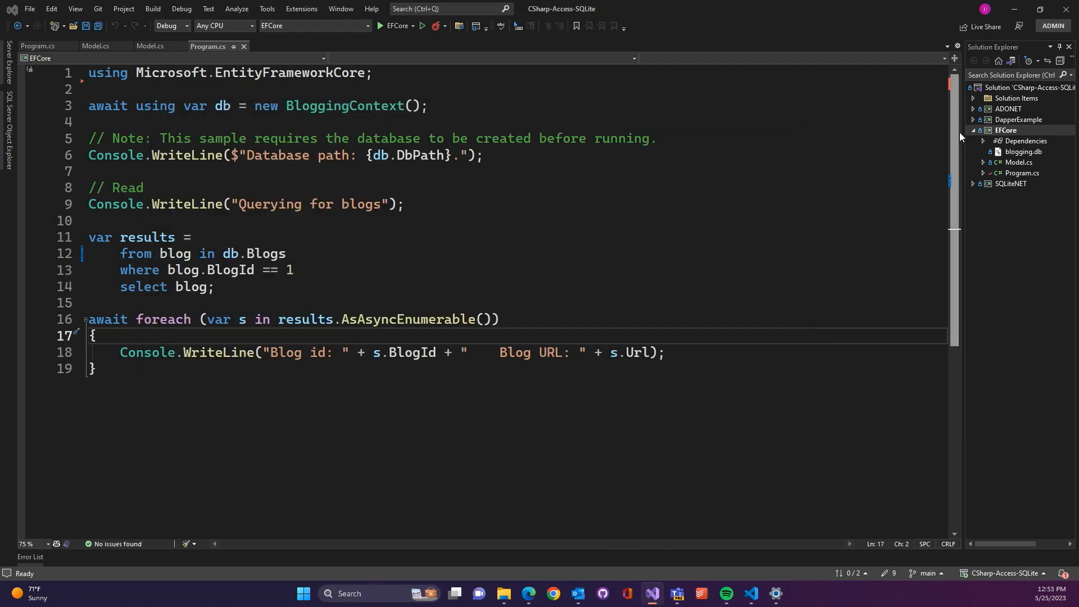
pyautogui.click(972, 130)
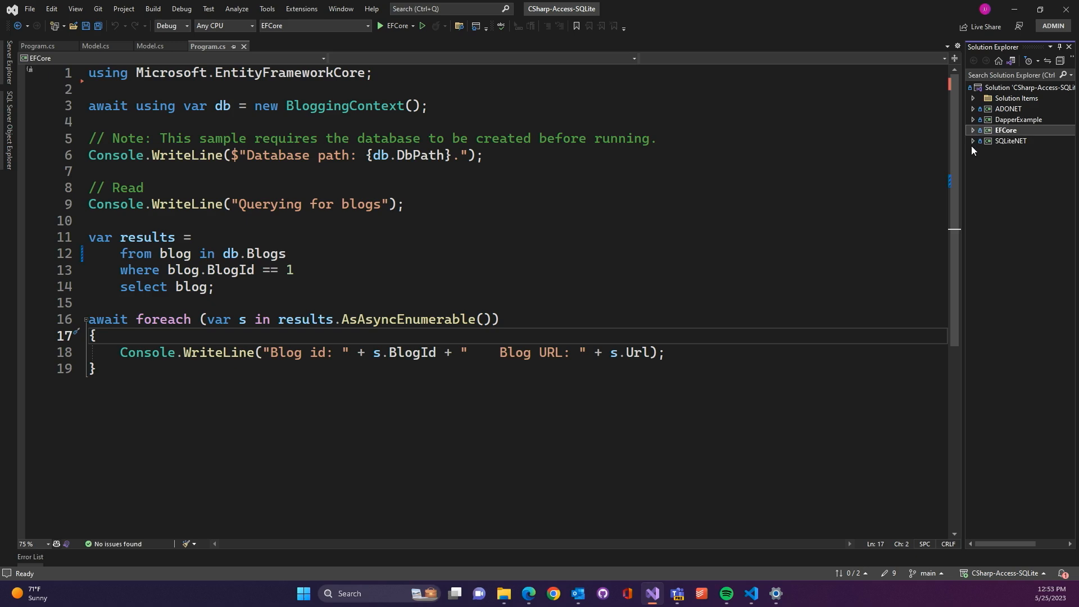
# - Expand the SQLiteNET project and bring up its Blog model and program file
pyautogui.click(973, 141)
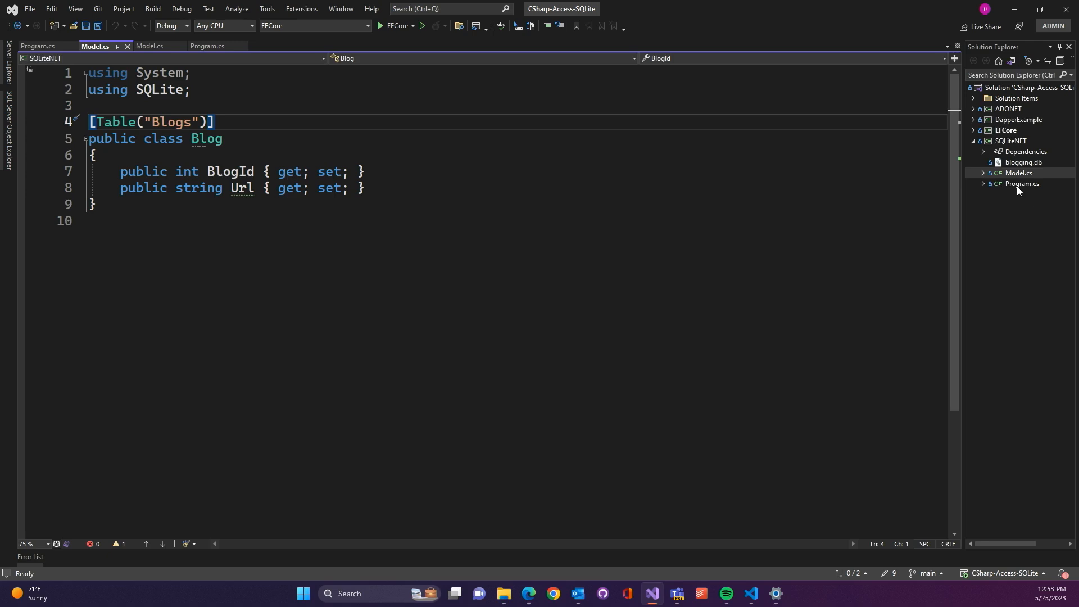
pyautogui.moveTo(1022, 187)
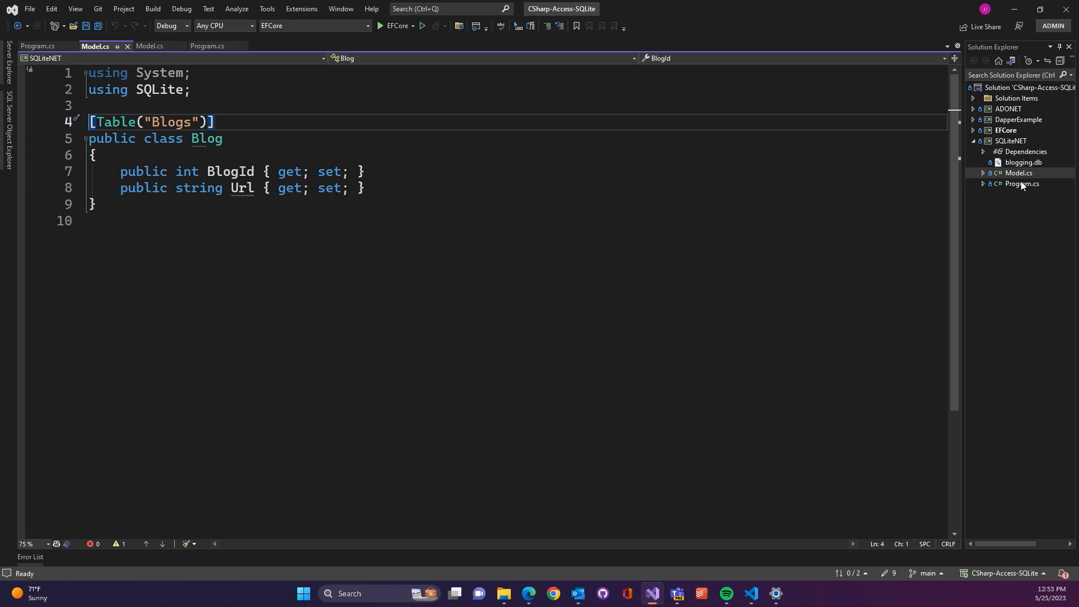
pyautogui.click(38, 46)
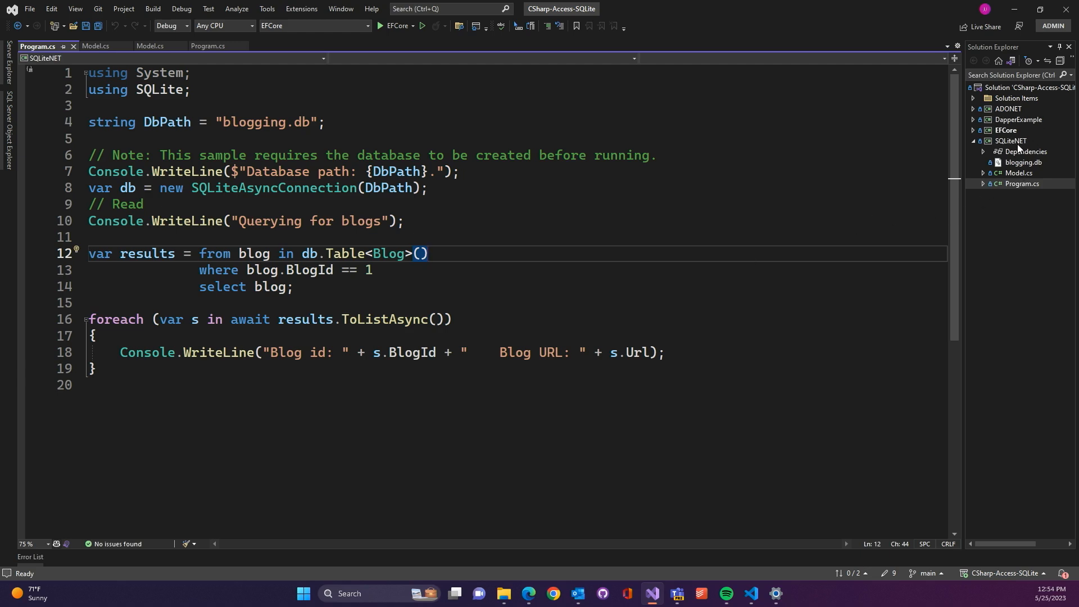
# - Run the SQLiteNET sample from its context menu, close its console output and collapse SQLiteNET
pyautogui.rightClick(1005, 144)
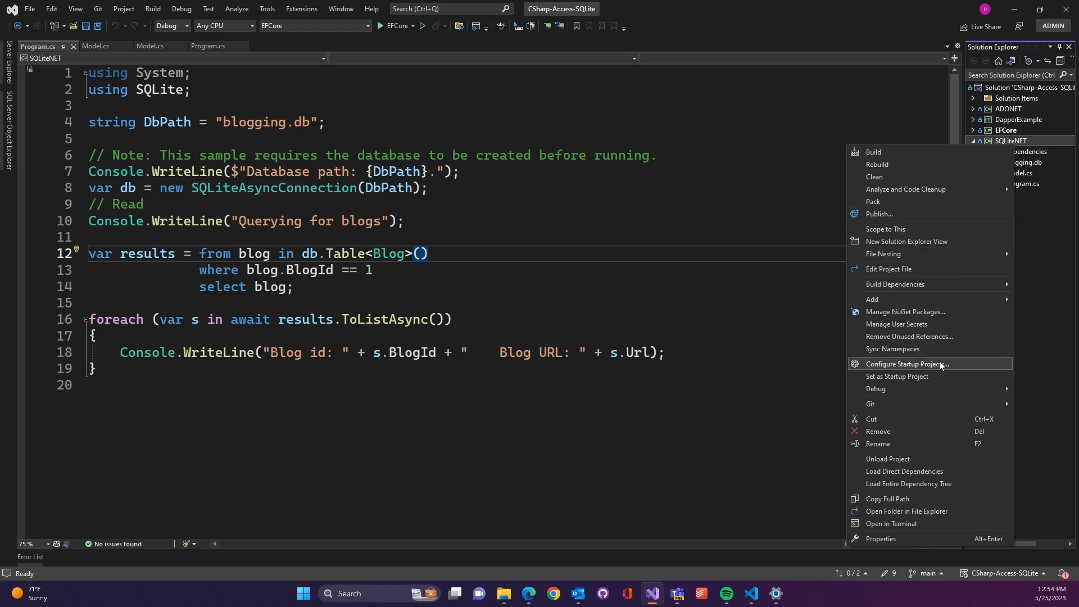
pyautogui.moveTo(897, 387)
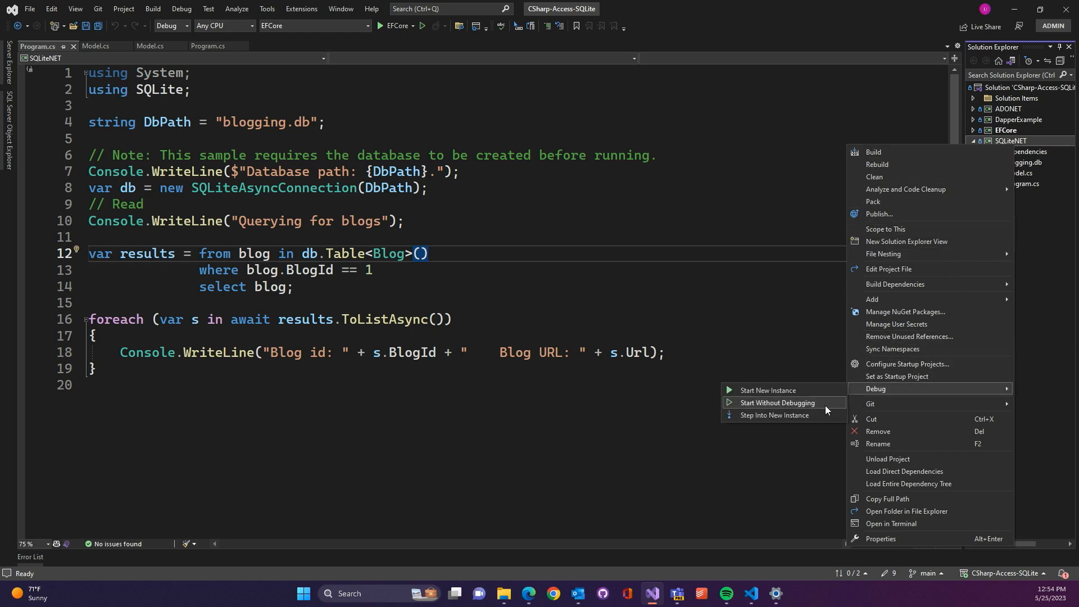
pyautogui.click(777, 402)
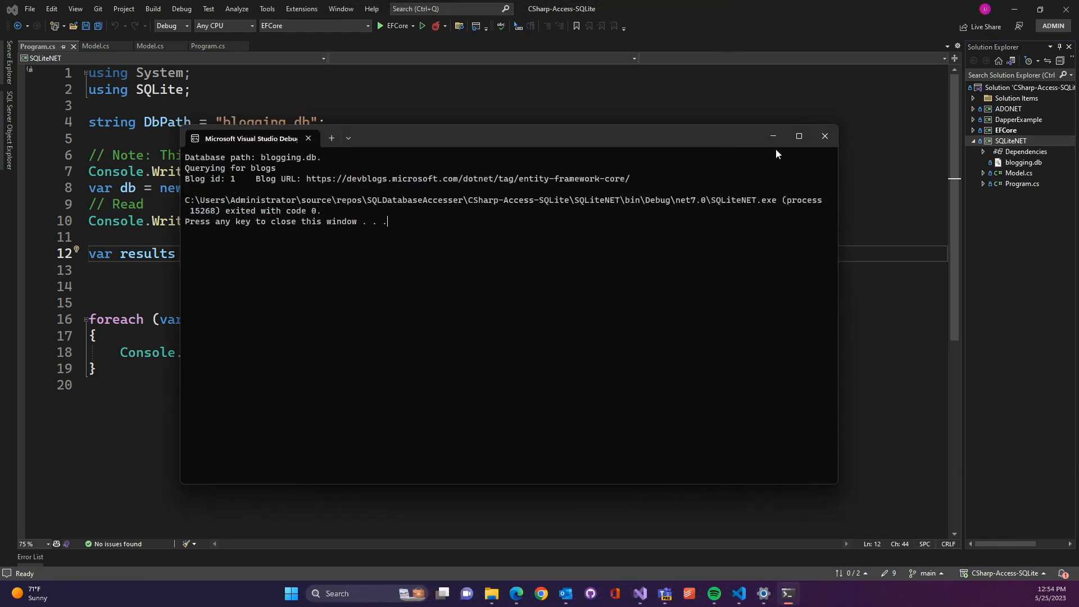
pyautogui.moveTo(825, 136)
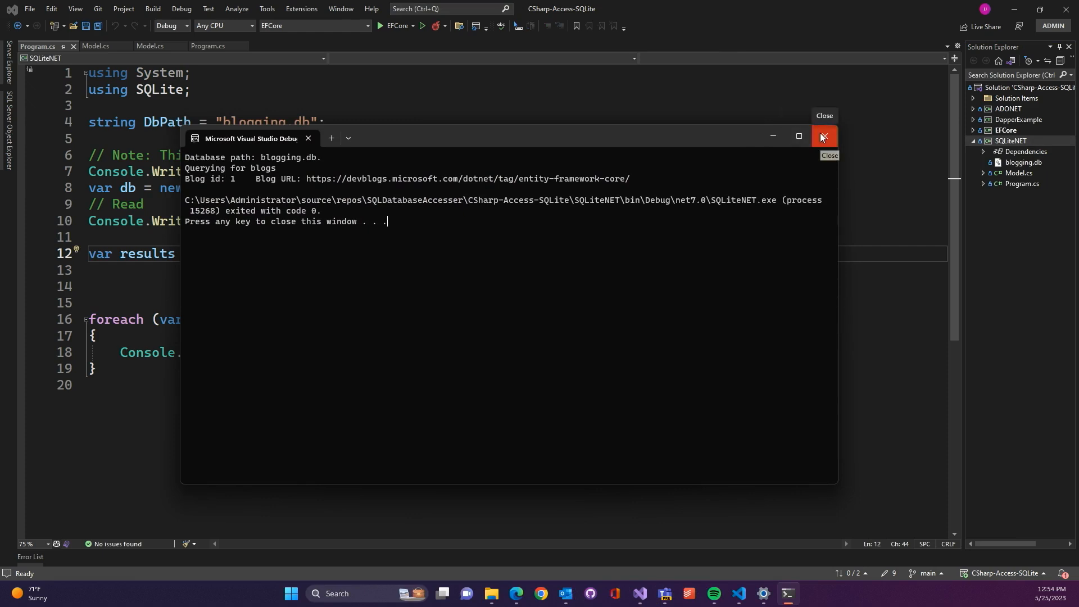
pyautogui.click(824, 136)
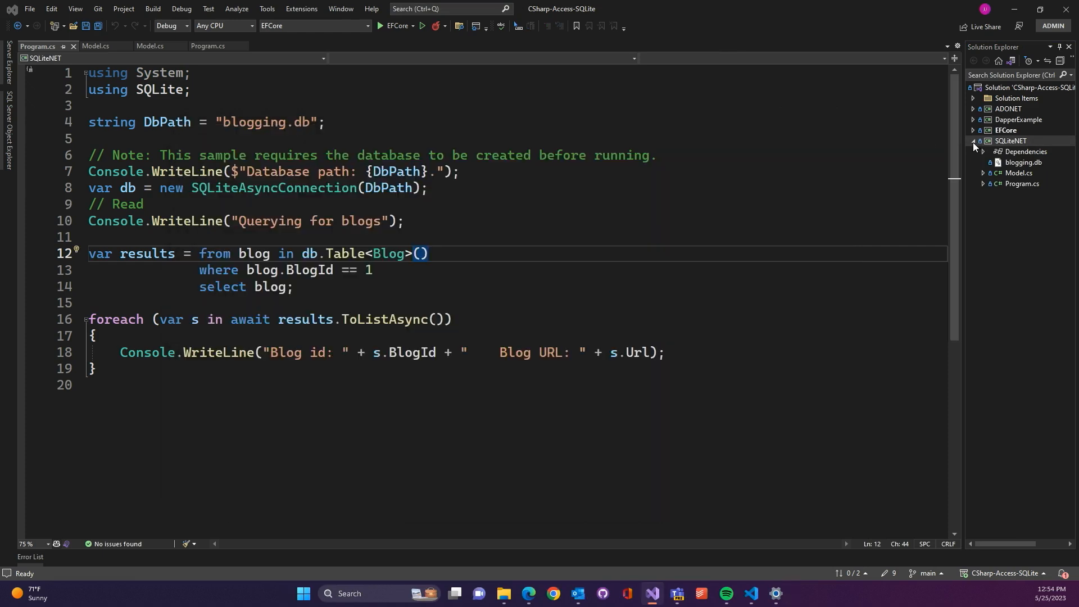
pyautogui.click(973, 141)
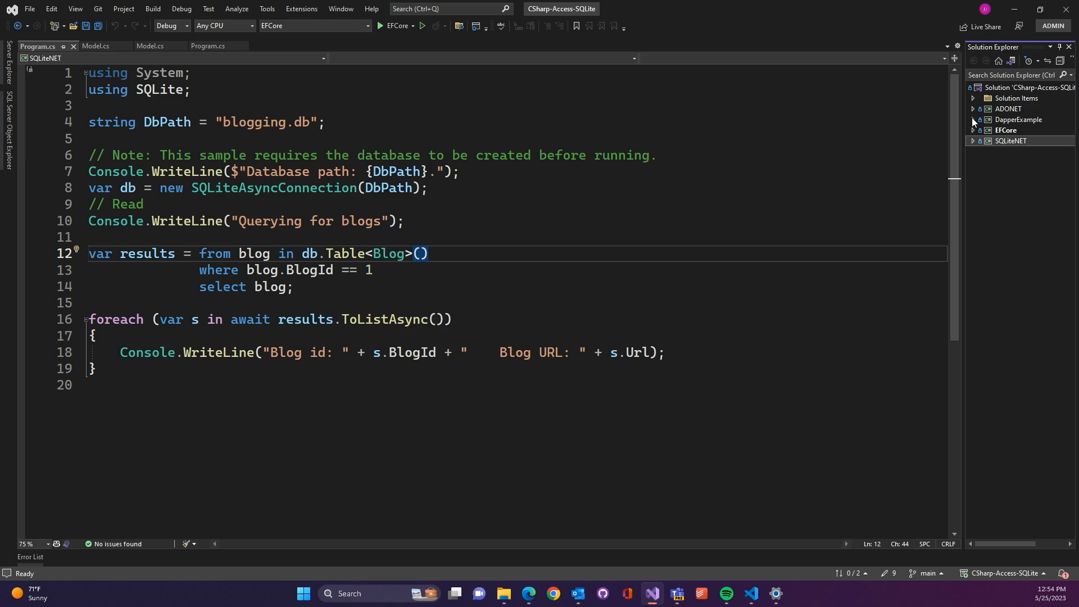
# - Expand DapperExample to reveal blogging.db, Model.cs and Program.cs
pyautogui.click(972, 119)
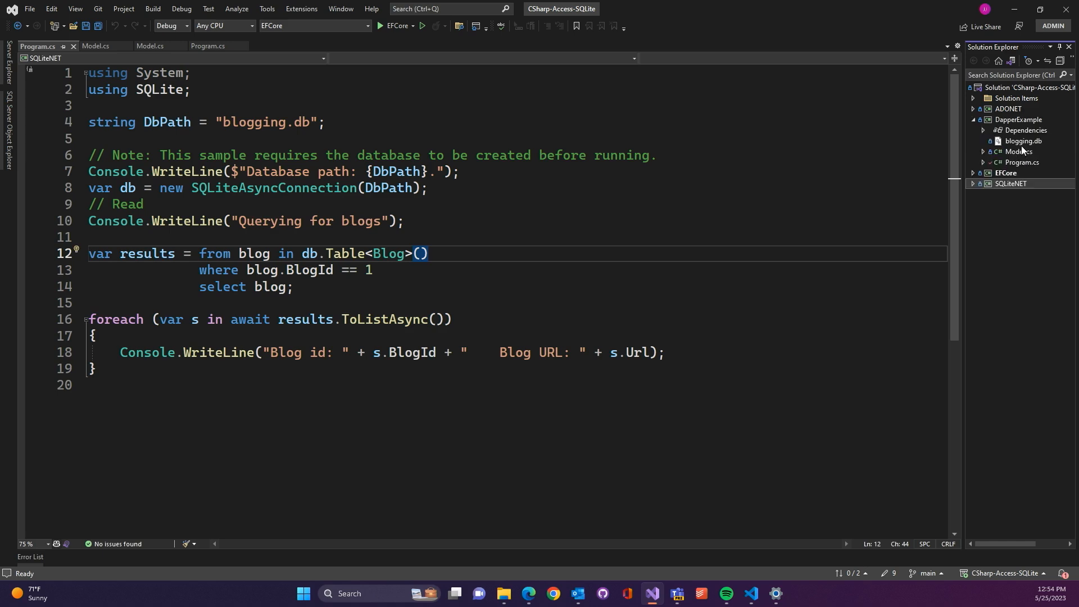
pyautogui.moveTo(1023, 154)
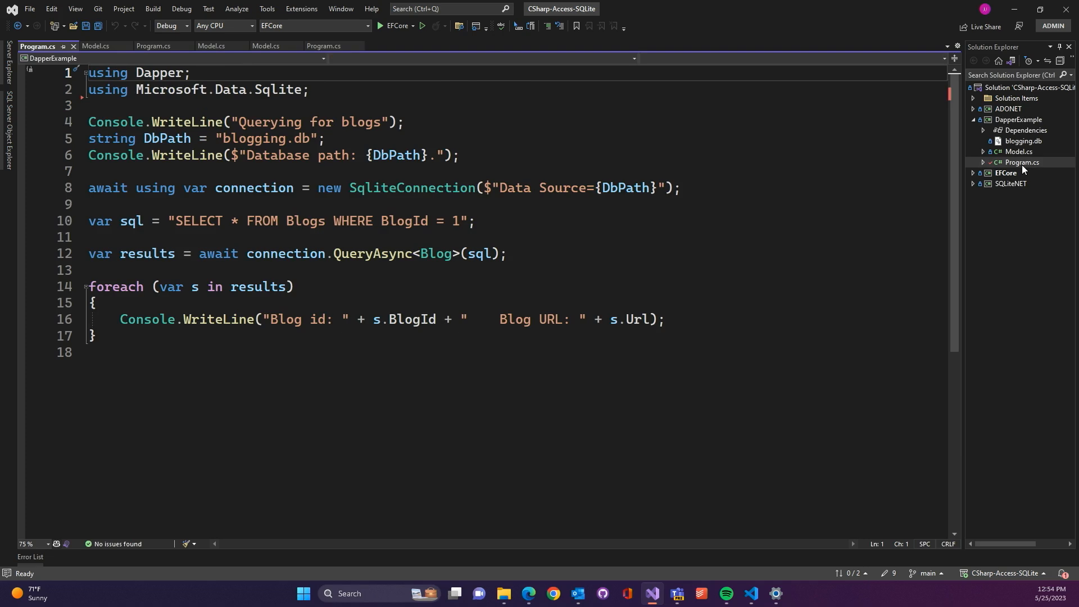
pyautogui.moveTo(1019, 169)
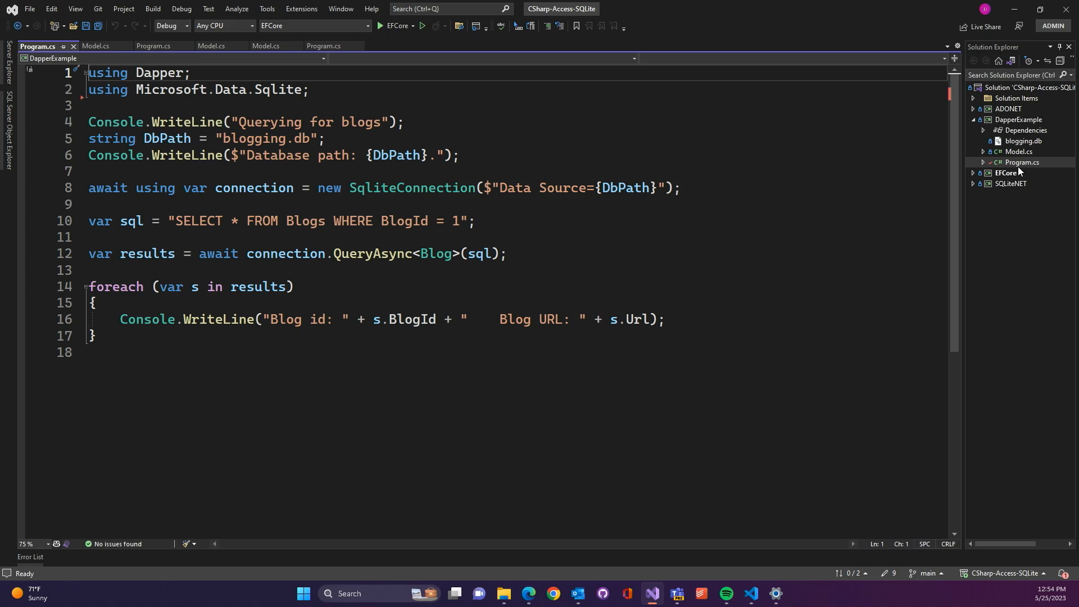
# - Start a new debug instance of DapperExample, see blog 1 and its URL, close the console and collapse the project
pyautogui.rightClick(1018, 119)
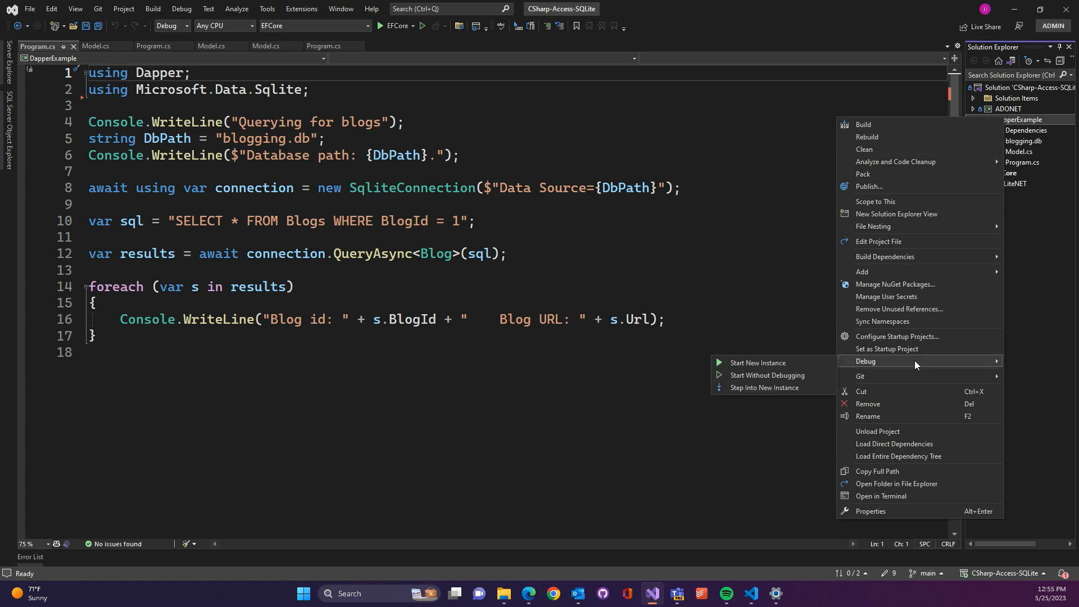
pyautogui.click(767, 376)
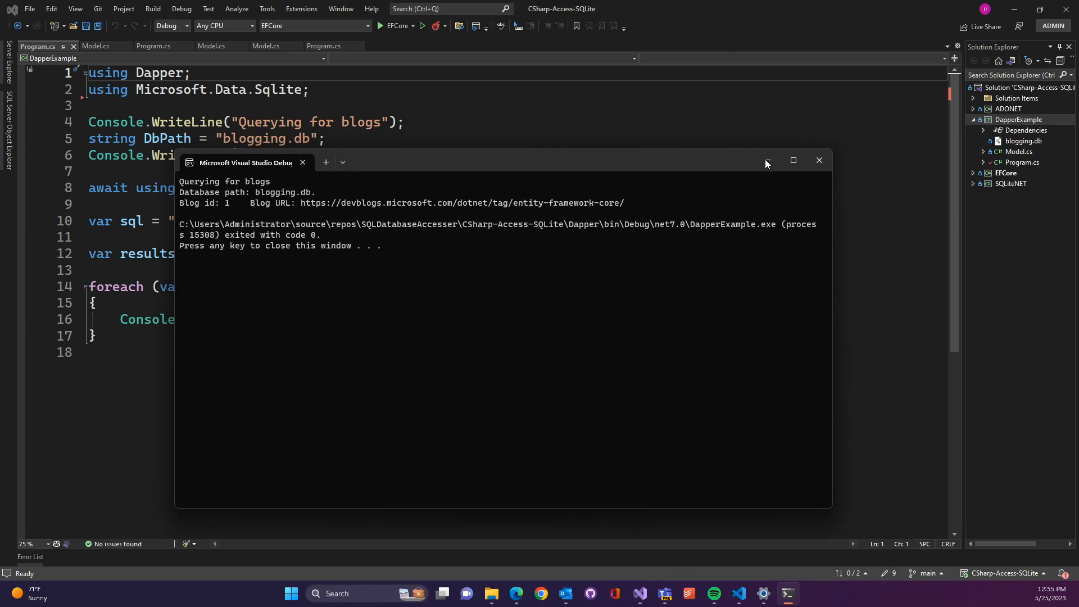
pyautogui.moveTo(818, 161)
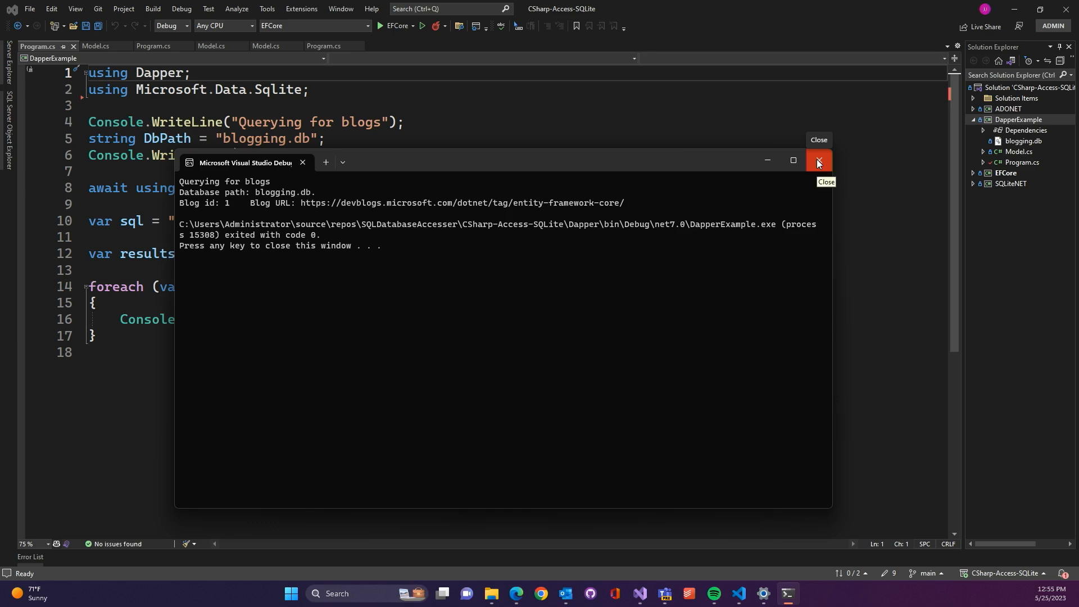
pyautogui.click(818, 160)
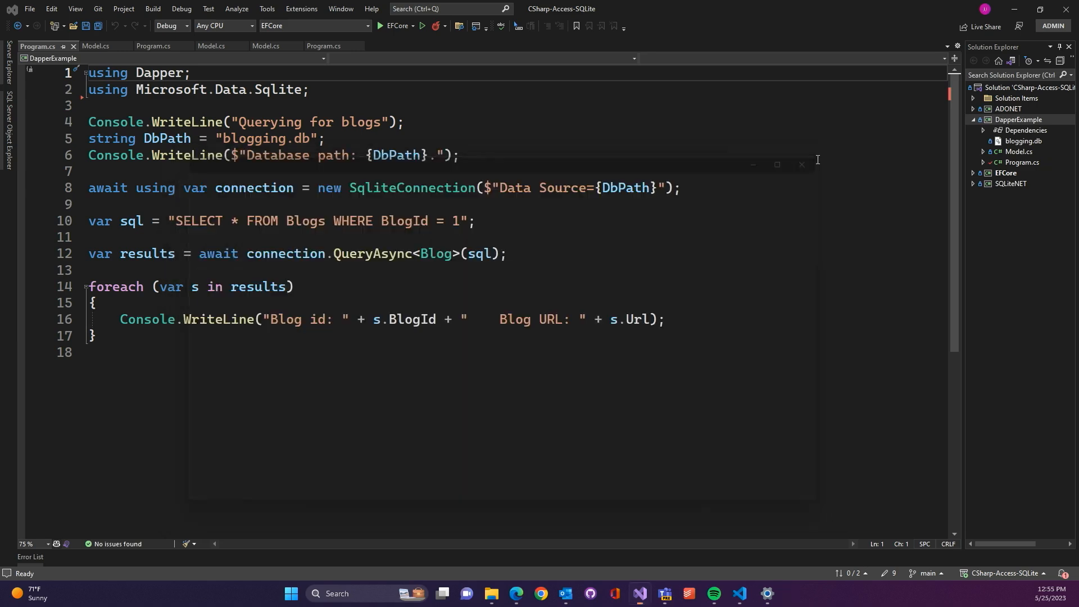
pyautogui.click(973, 119)
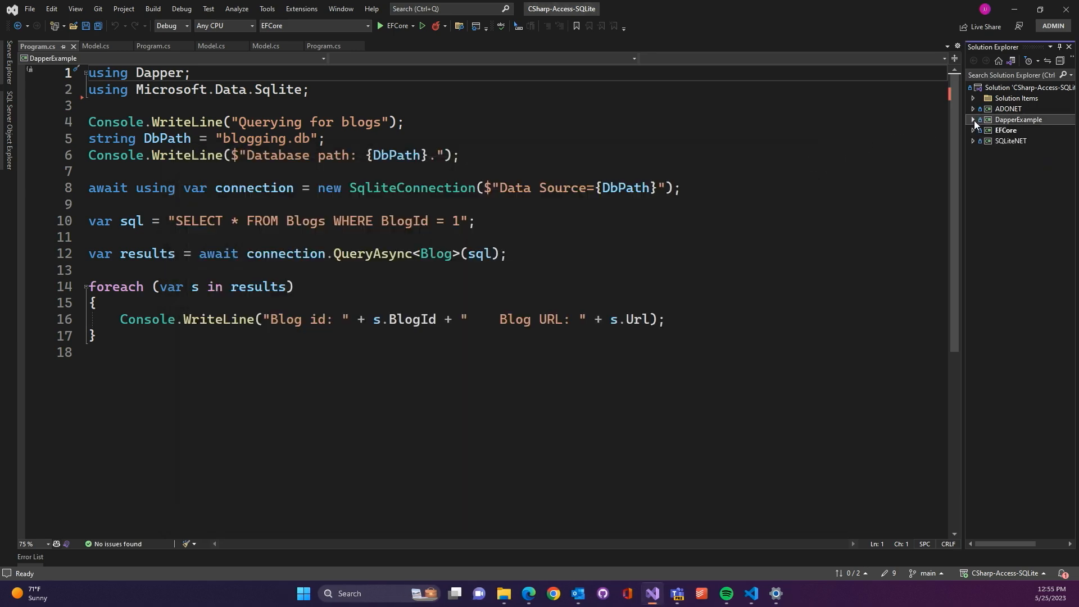
# - Expand the ADONET project and bring up its Program.cs with the SqliteCommand data-reader code
pyautogui.click(974, 109)
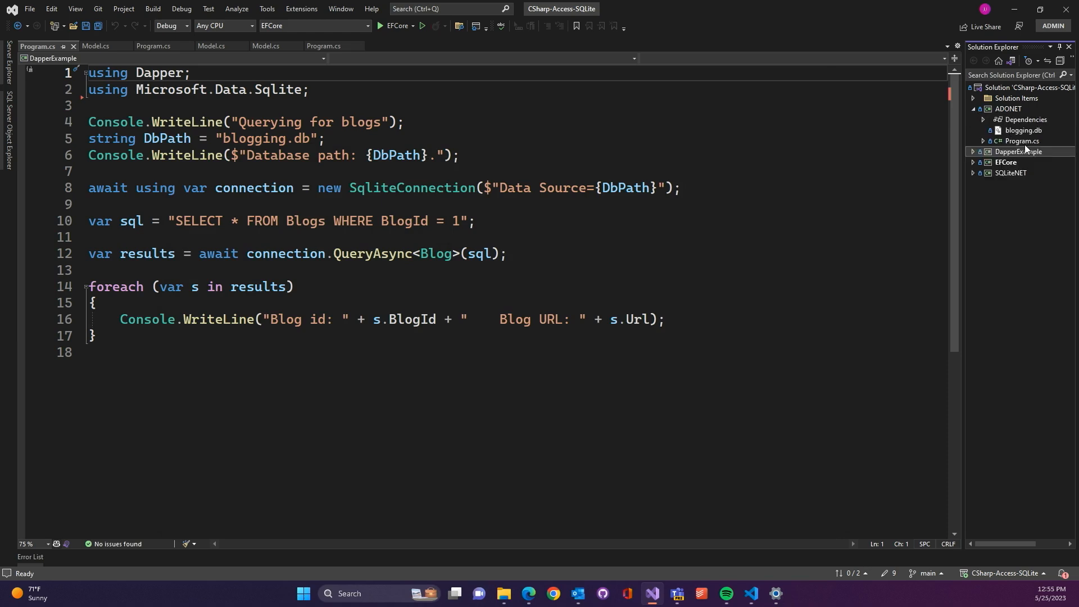
pyautogui.moveTo(1020, 144)
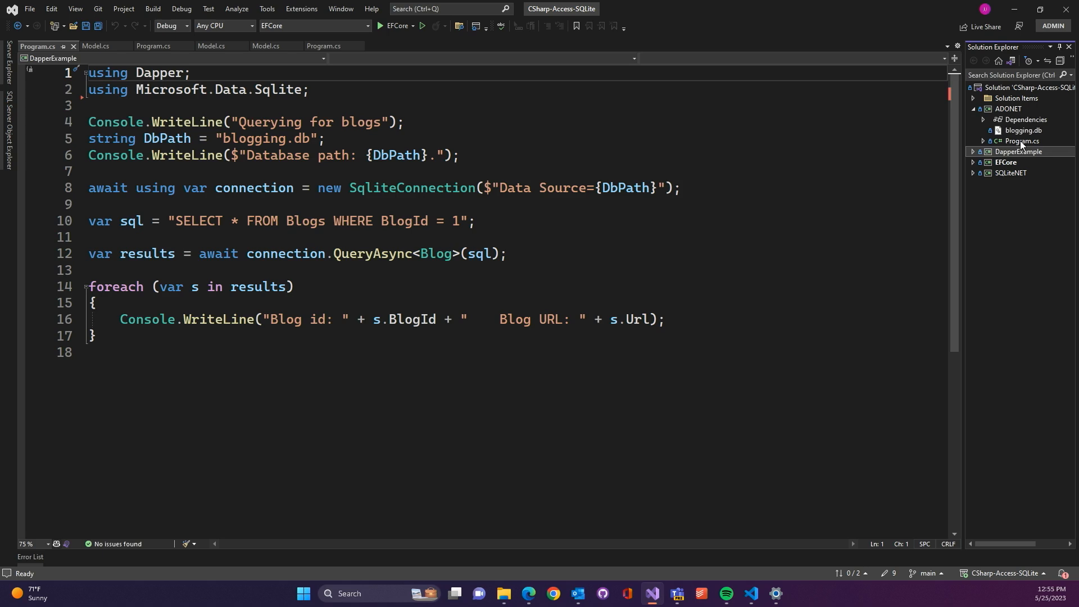
pyautogui.click(1020, 141)
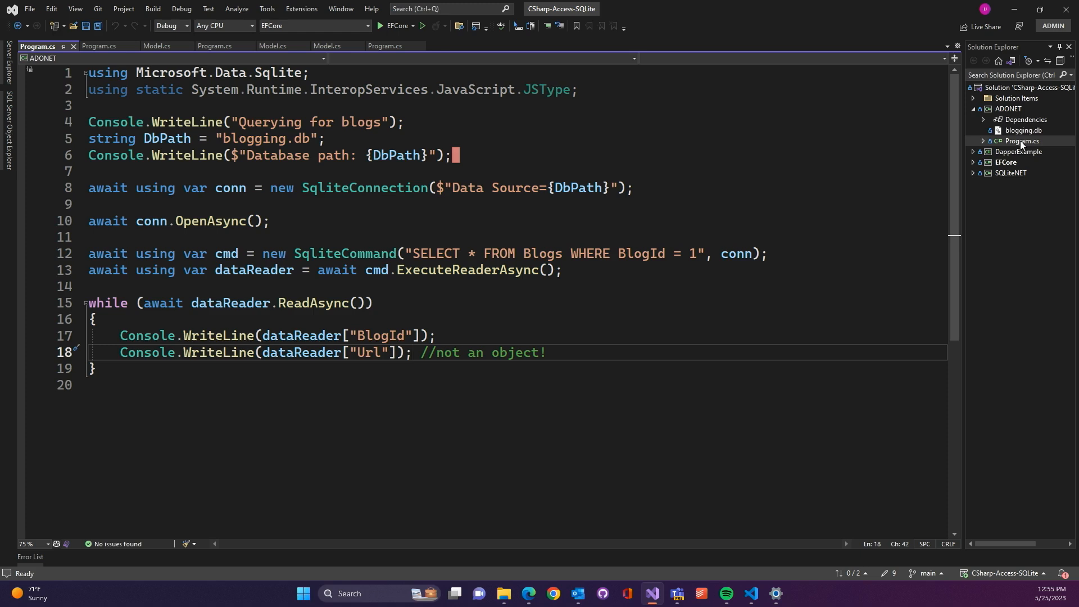
pyautogui.moveTo(762, 224)
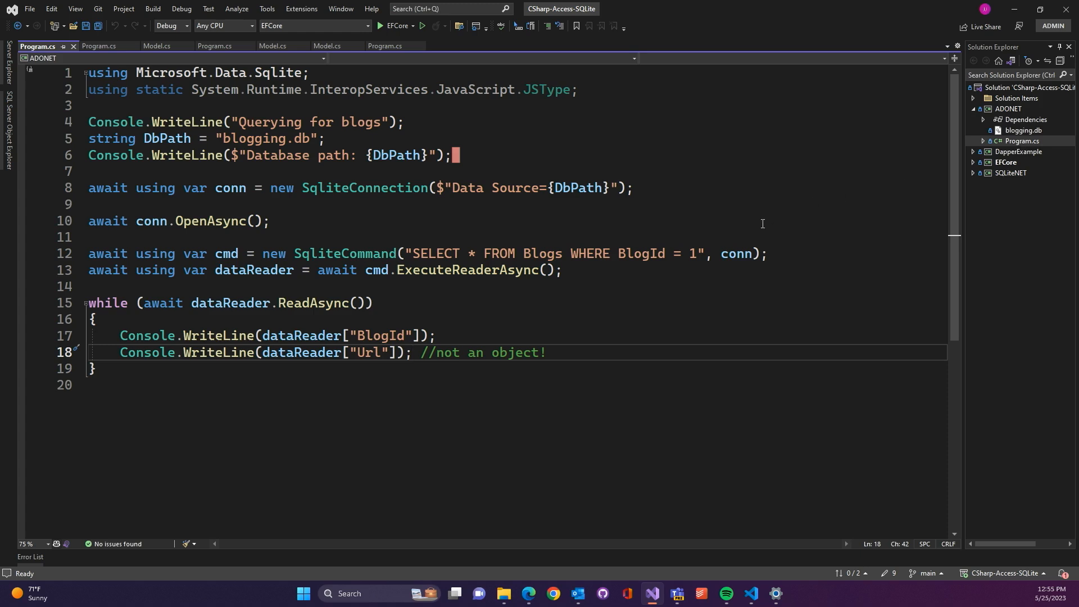
pyautogui.moveTo(689, 230)
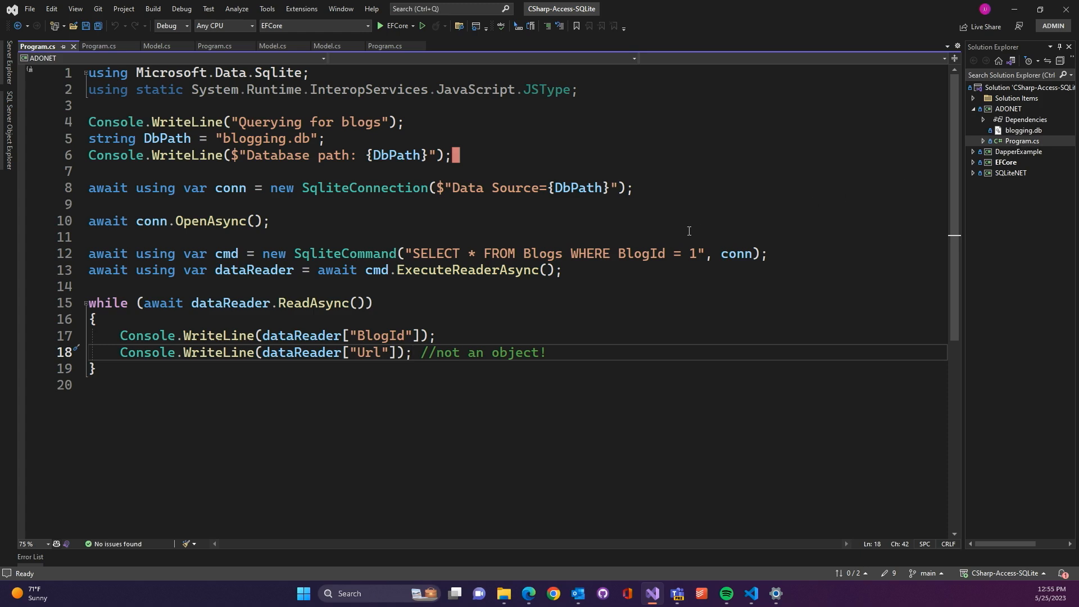